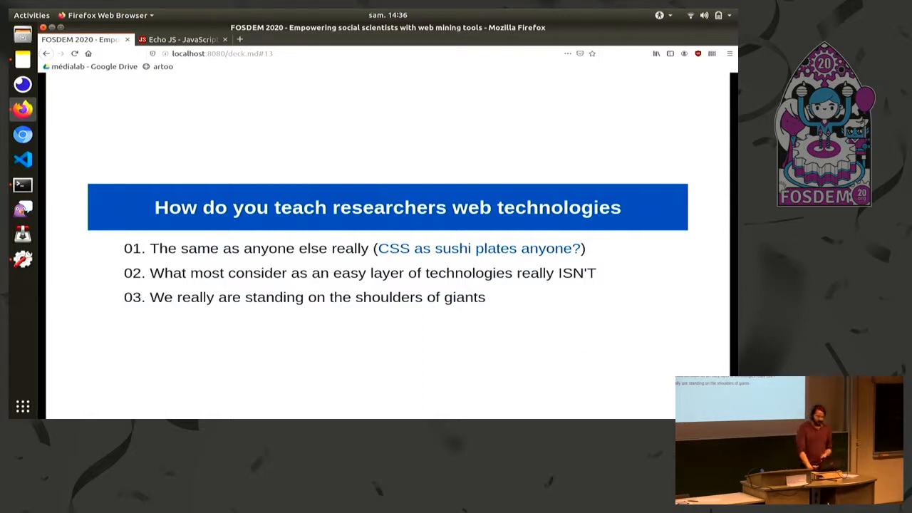
- Advance the deck from slide 13 to slide 18 on multithreading and throttling
key(Right)
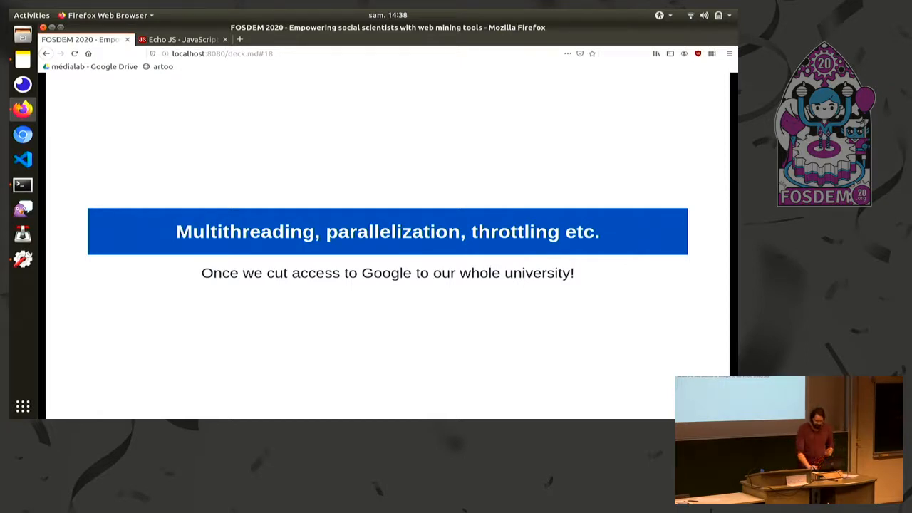
- Move forward to slide 20, 'How do we empower researchers then?'
key(Right)
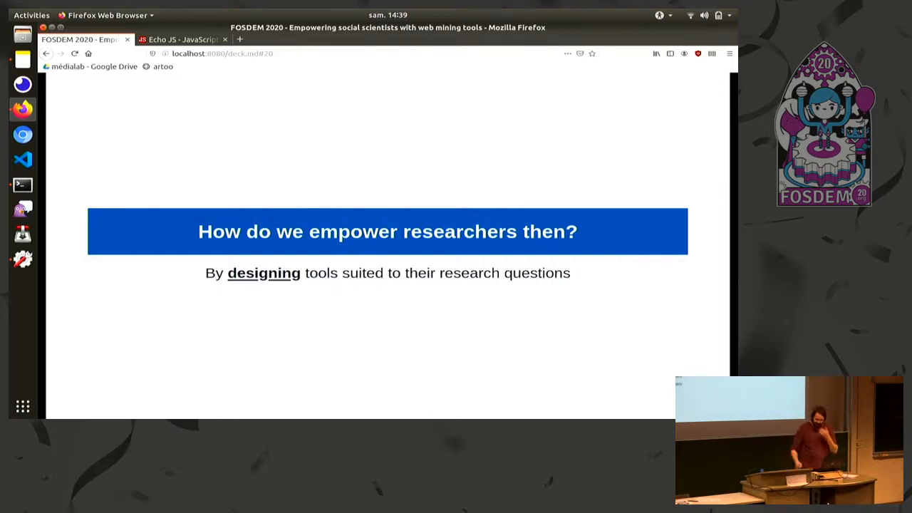
- Advance to slide 23, 'Parasitizing web browsers instead of emulating them!'
key(Right)
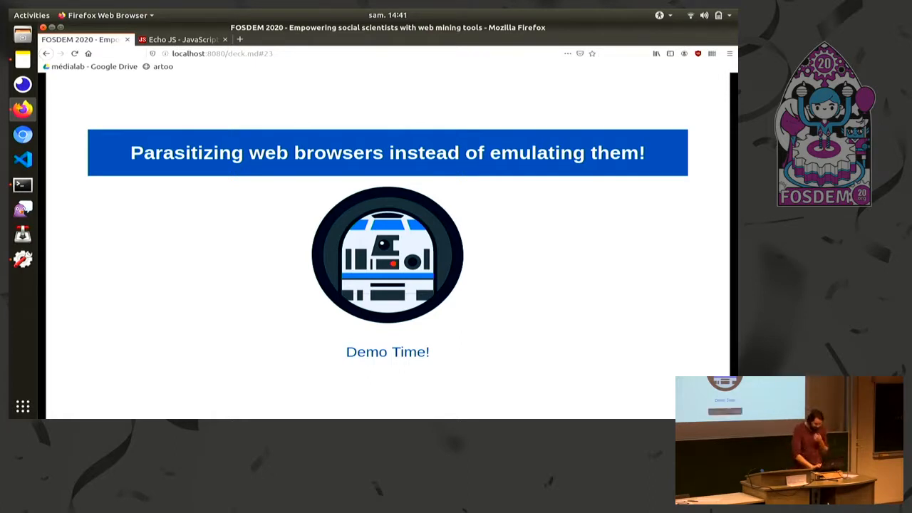
mouse_move(585, 295)
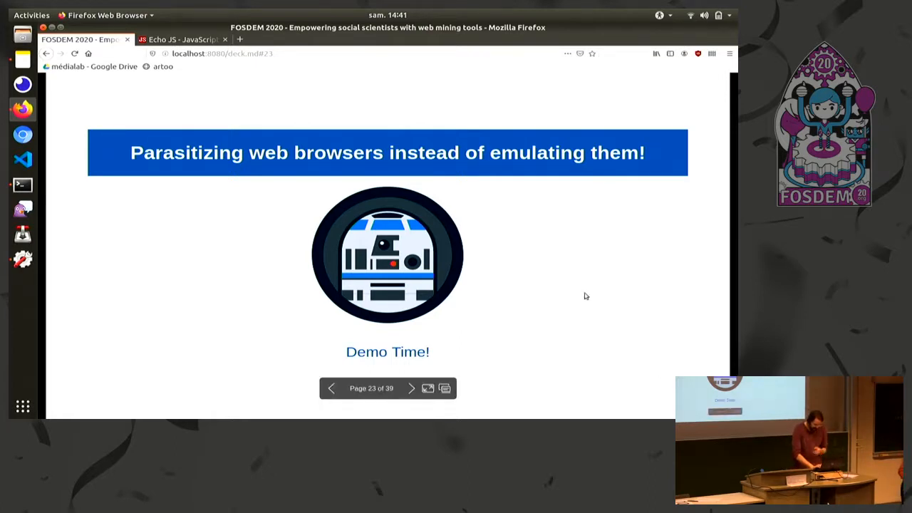
- On the Echo JS page, open the Developer Tools console and load artoo.js
click(181, 40)
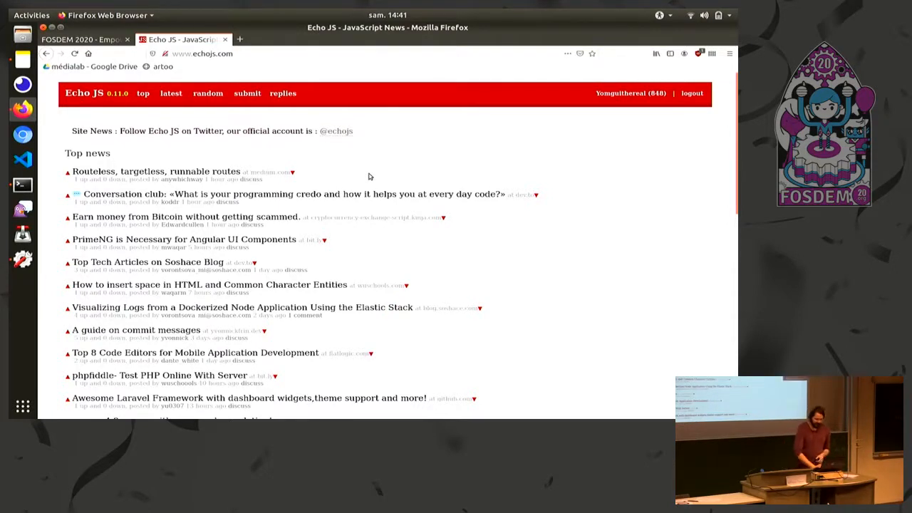
right_click(369, 176)
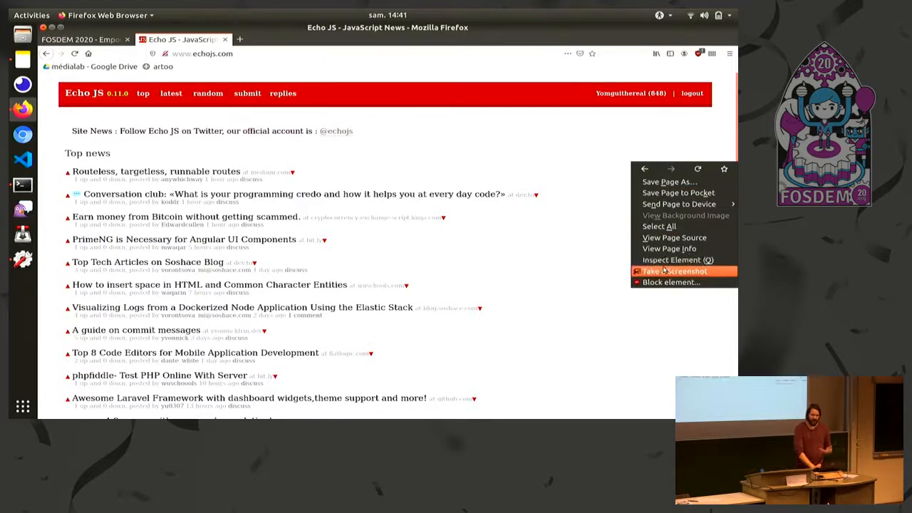
click(677, 259)
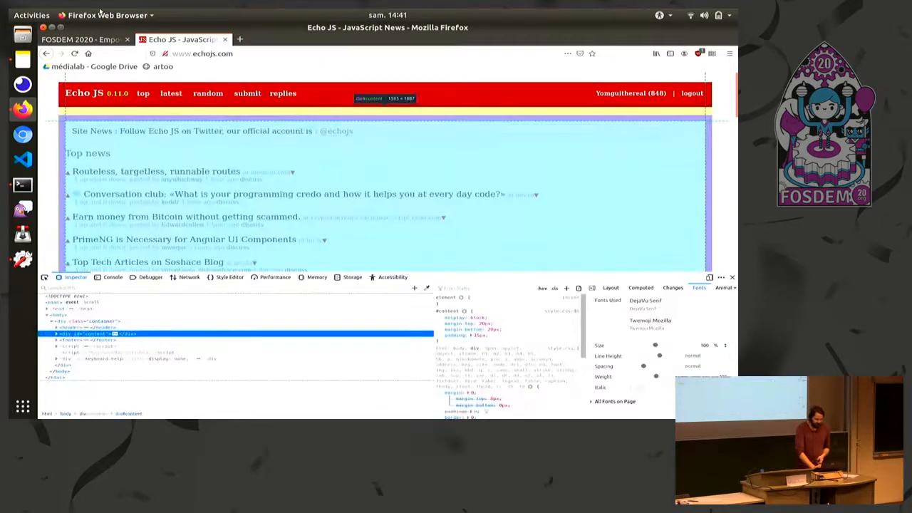
click(112, 277)
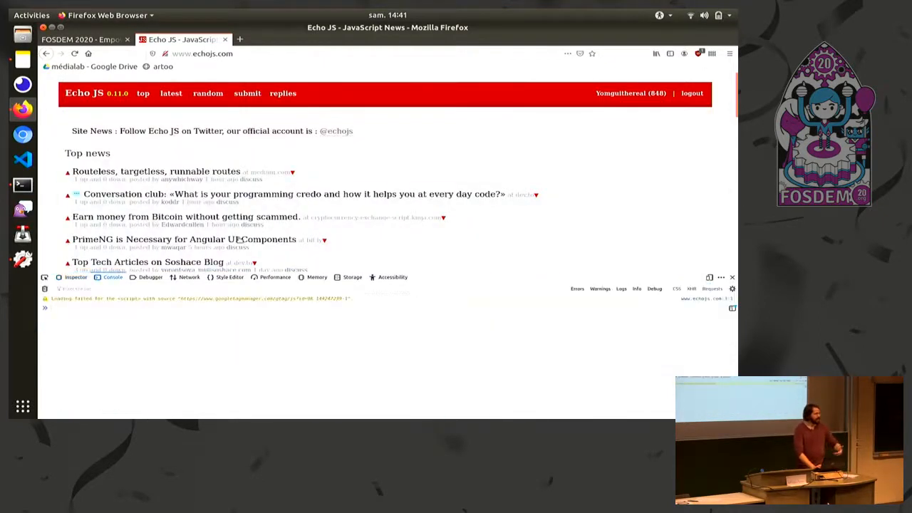
mouse_move(187, 216)
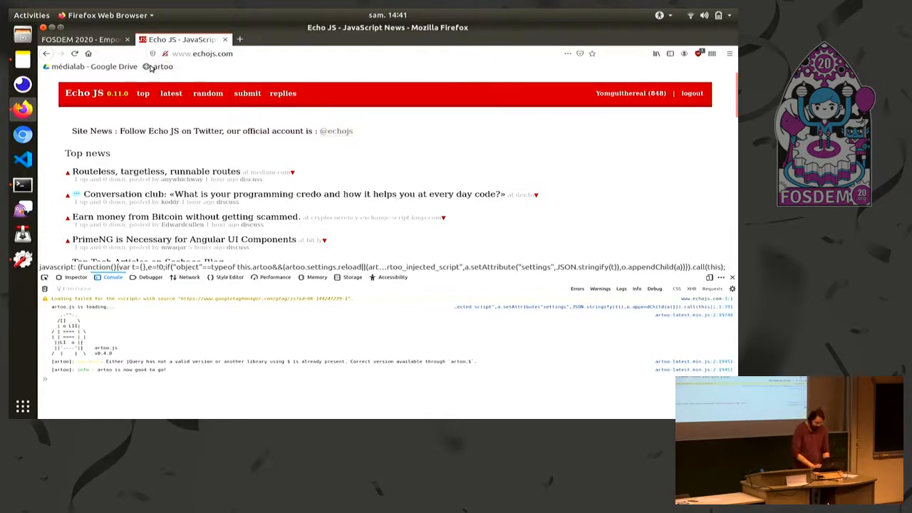
text(artoo.beep.greet()
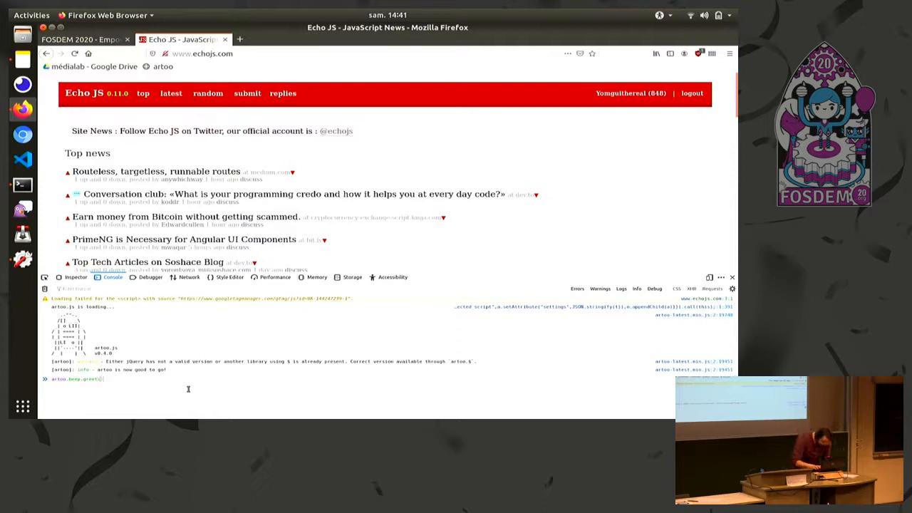
- Run artoo.beep.greet() in the console
key(Return)
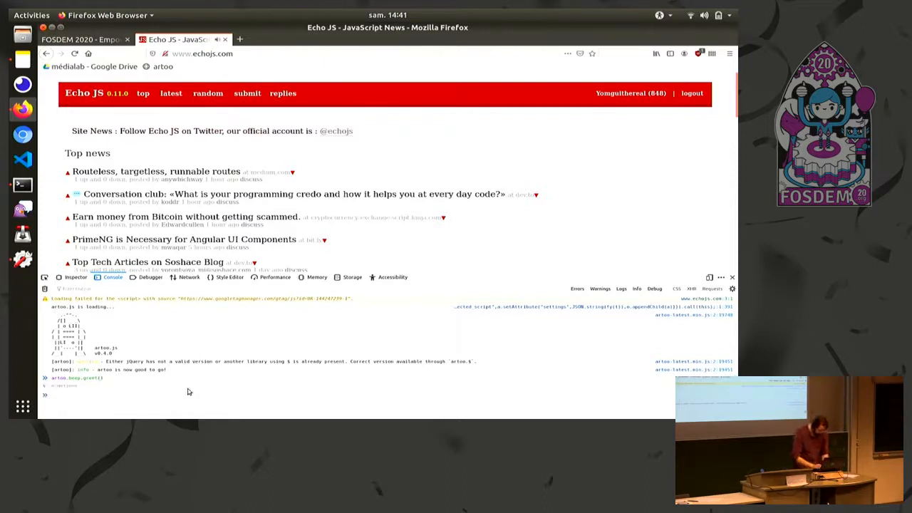
key(Return)
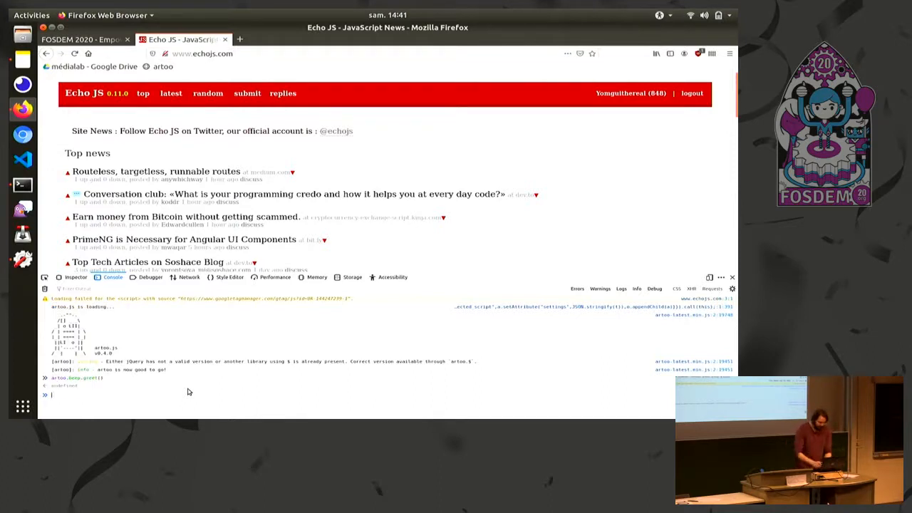
- Scrape the 30 'article > h2 > a' headlines with artoo and store them in data
text(artoo.$('article > h2 > a').sc)
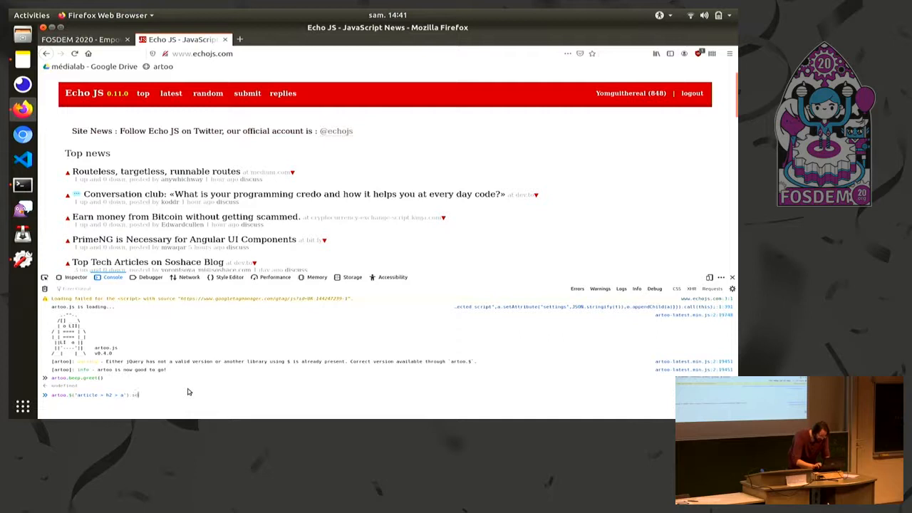
key(Return)
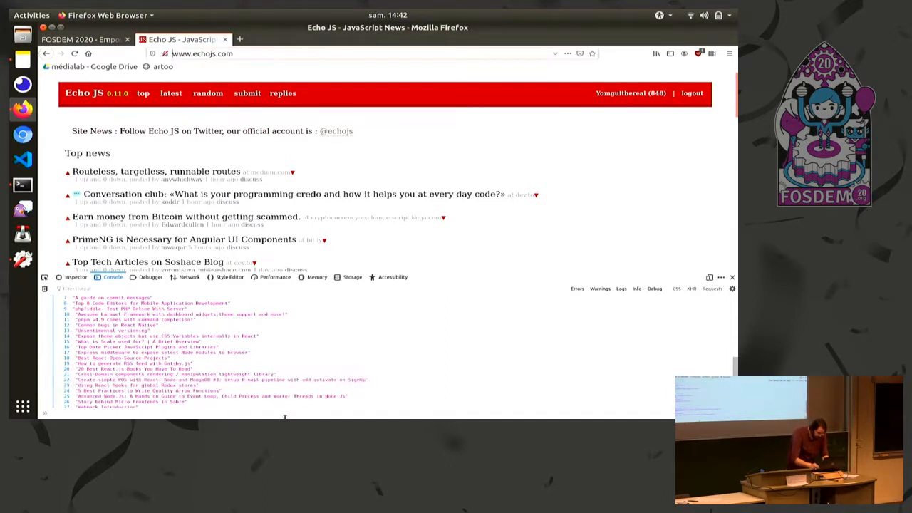
click(203, 53)
text(artoo.saveCsv(d)
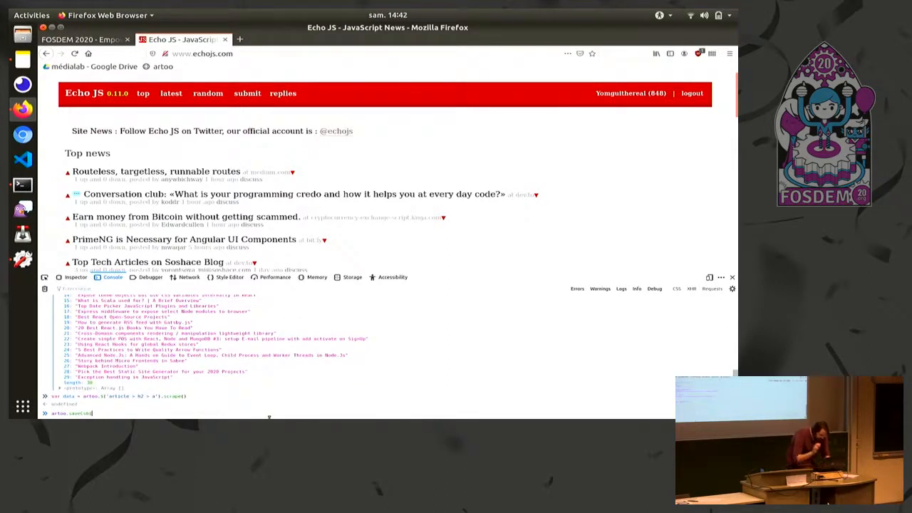
- Try saveCsv(data), then rescrape headlines as {title: 'text'} and retry saving
key(Return)
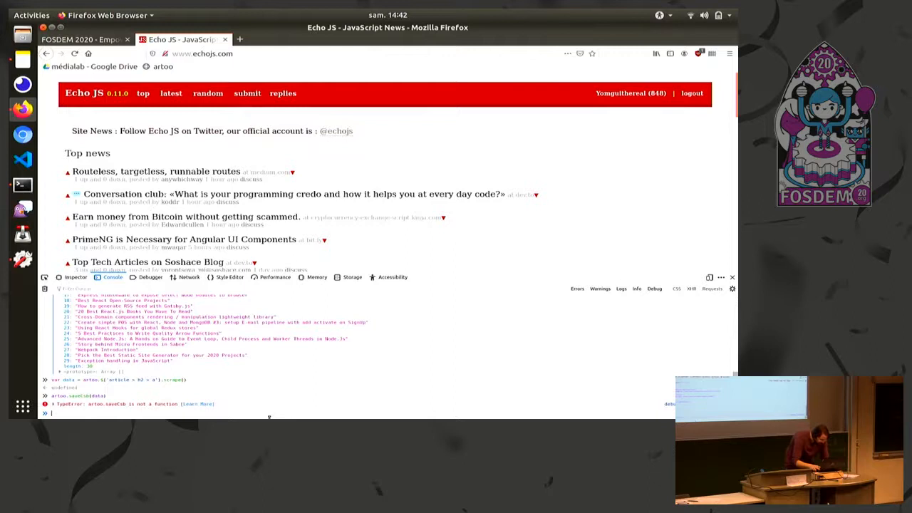
key(Return)
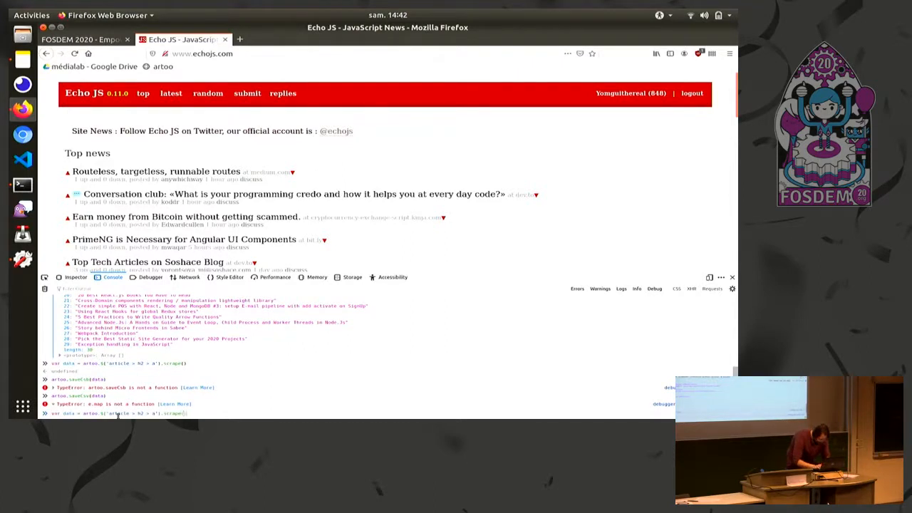
text(titles)
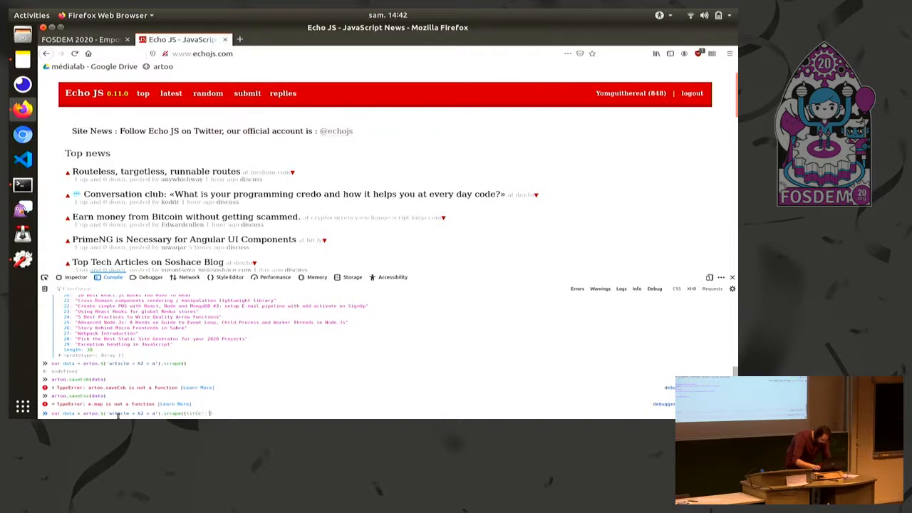
text( 'text)
key(Return)
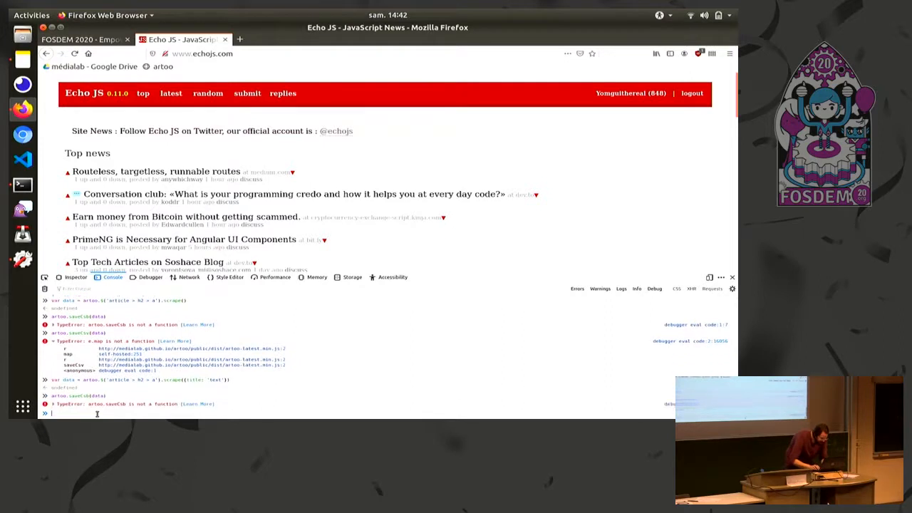
text(artoo.saveCsv(data))
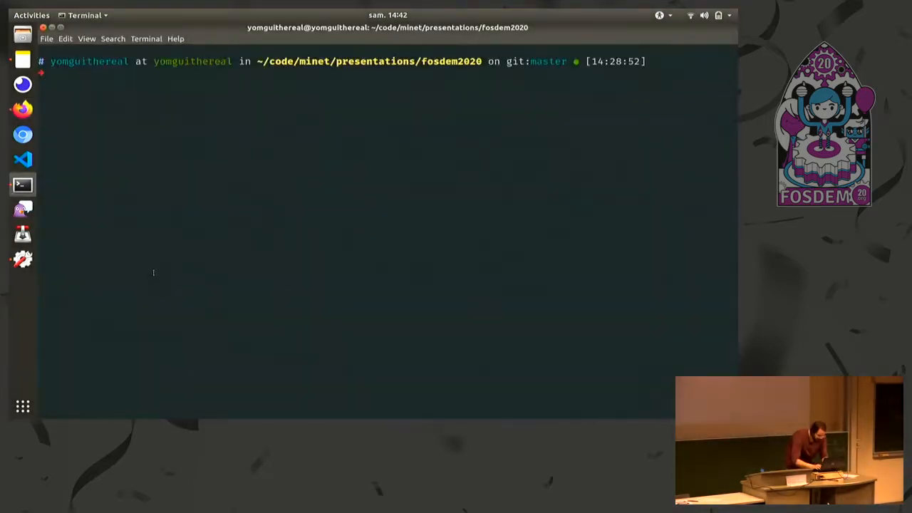
- Start a tad command on a ~/Downloads file in the terminal
text(tad ~/Dow)
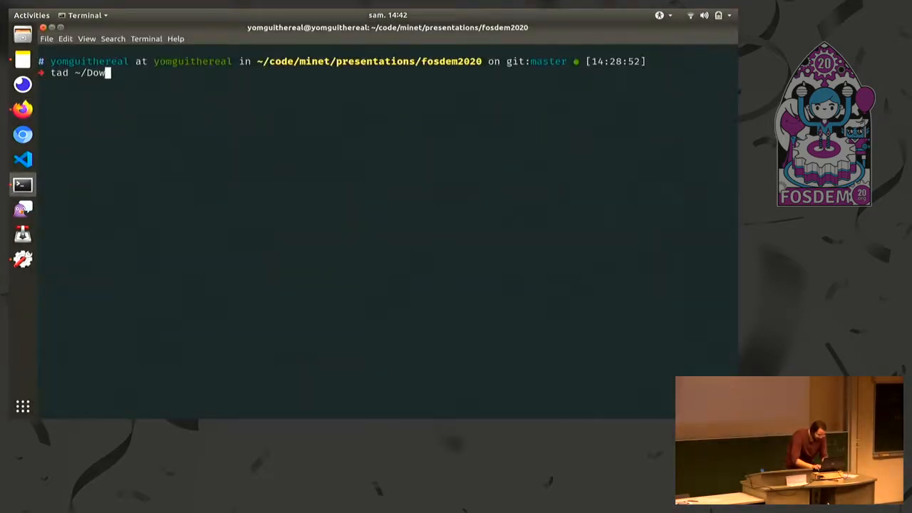
key(Return)
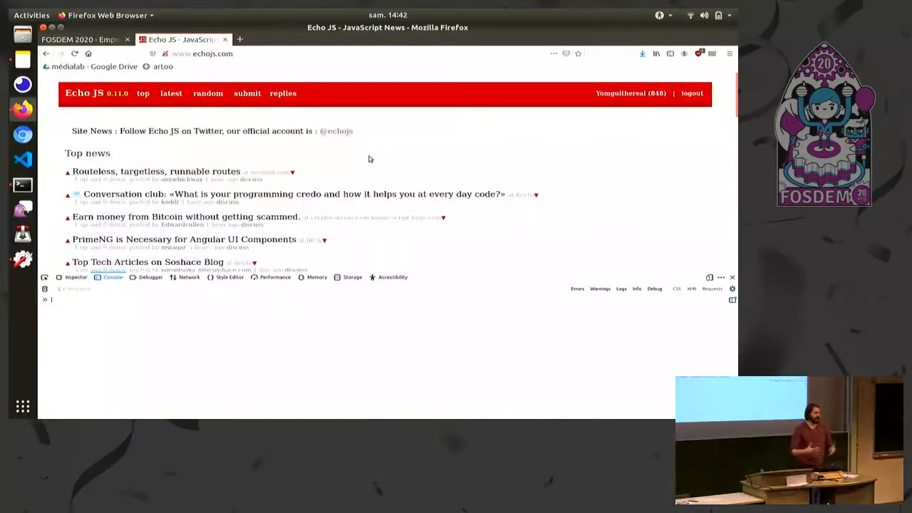
mouse_move(376, 101)
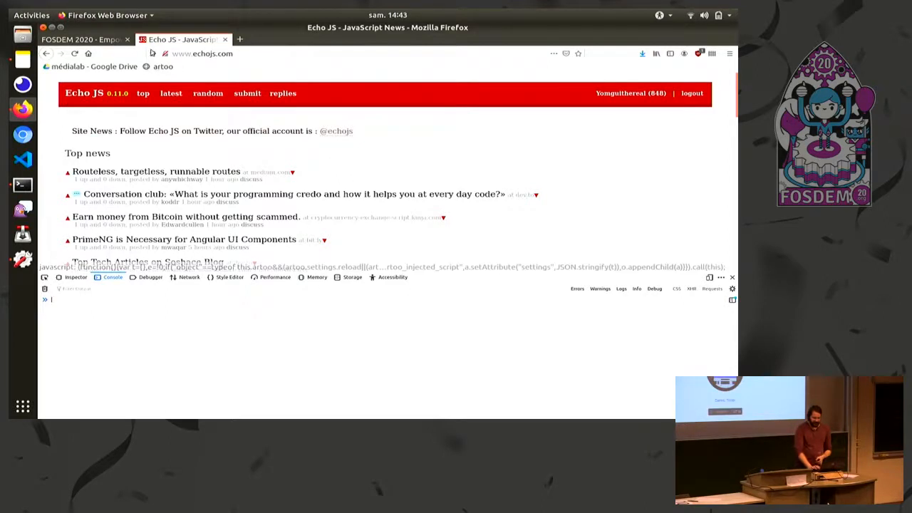
- Show the Bookmarklet Generator slide, then return to the Echo JS console
click(79, 39)
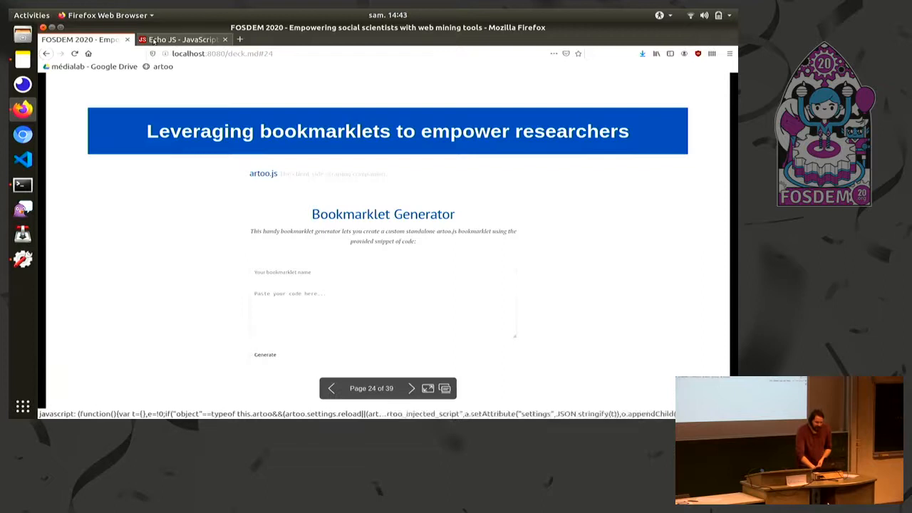
click(182, 39)
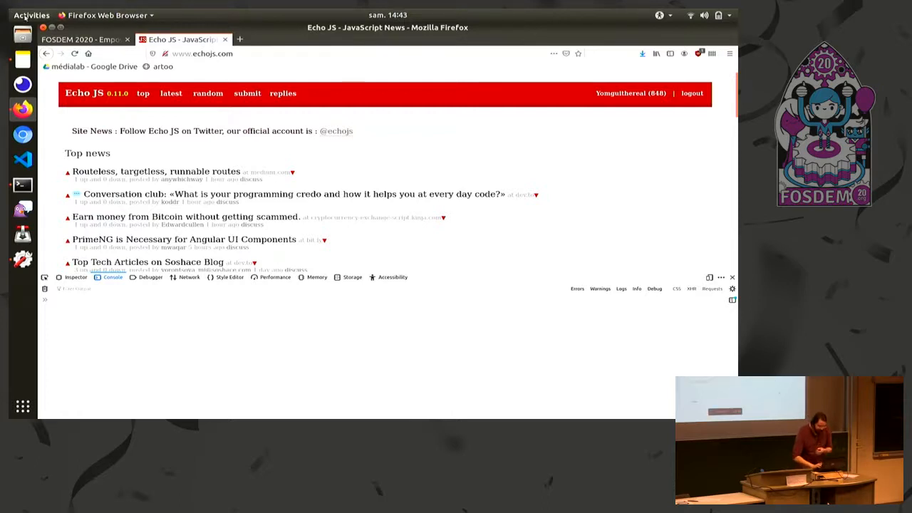
click(78, 39)
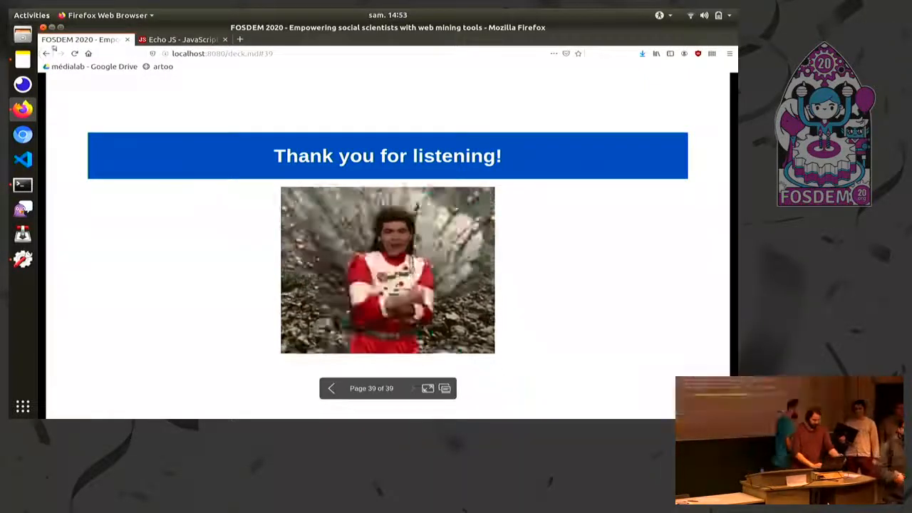
- Switch to the Terminal from the dock after the final thank-you slide
click(22, 184)
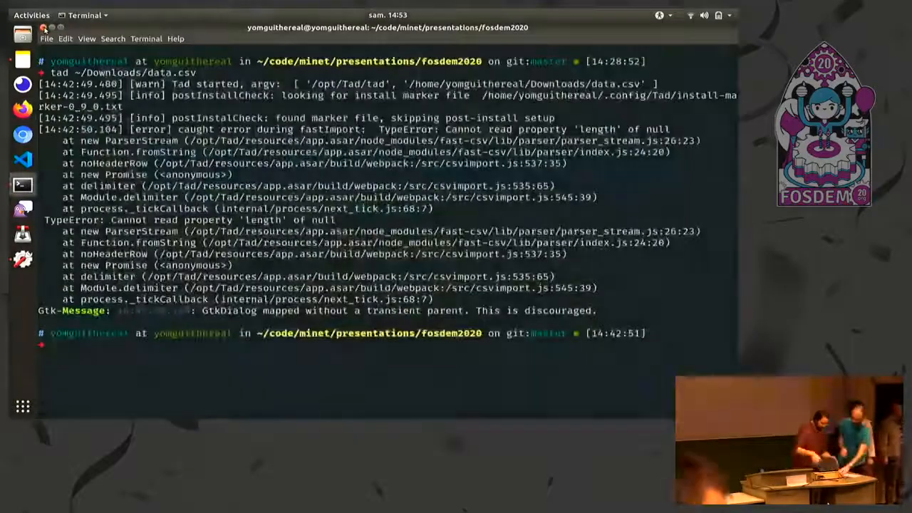